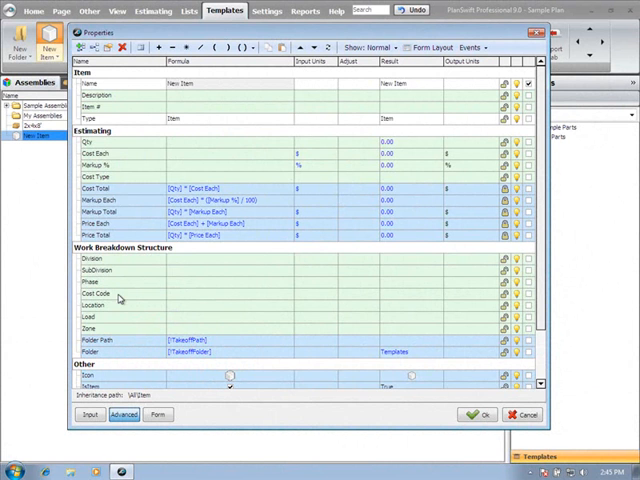
{"action": "mouse_move", "coordinate": [219, 131]}
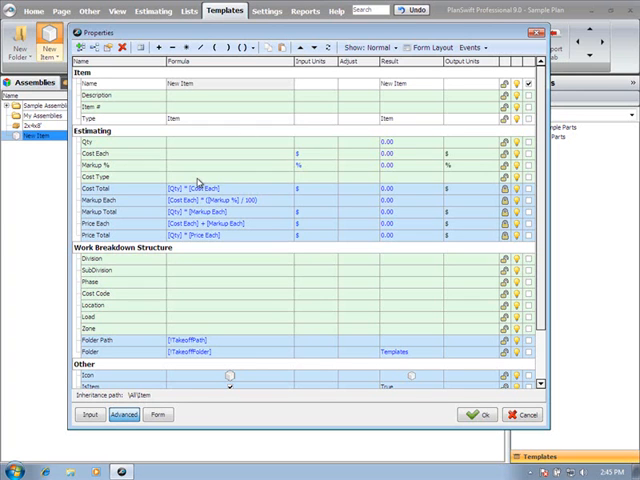
{"action": "mouse_move", "coordinate": [198, 184]}
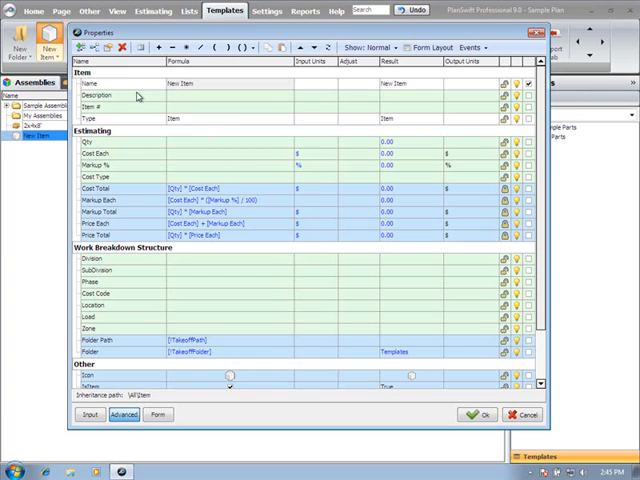
{"action": "mouse_move", "coordinate": [80, 47]}
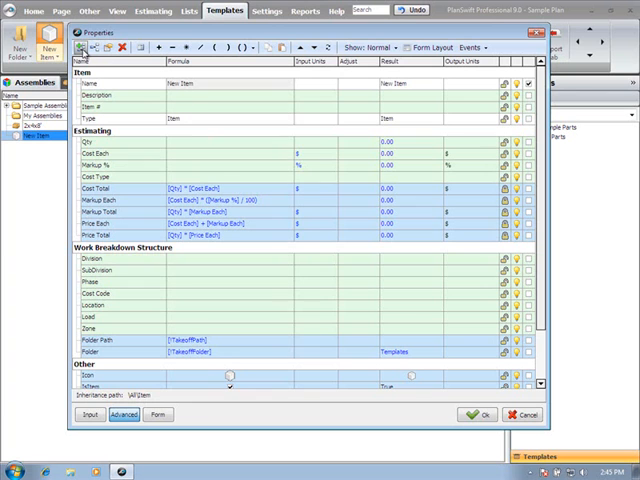
{"action": "mouse_move", "coordinate": [90, 48]}
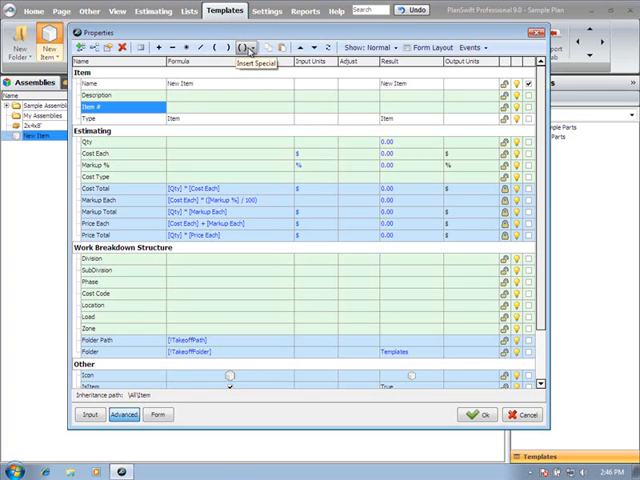
{"action": "mouse_move", "coordinate": [185, 47]}
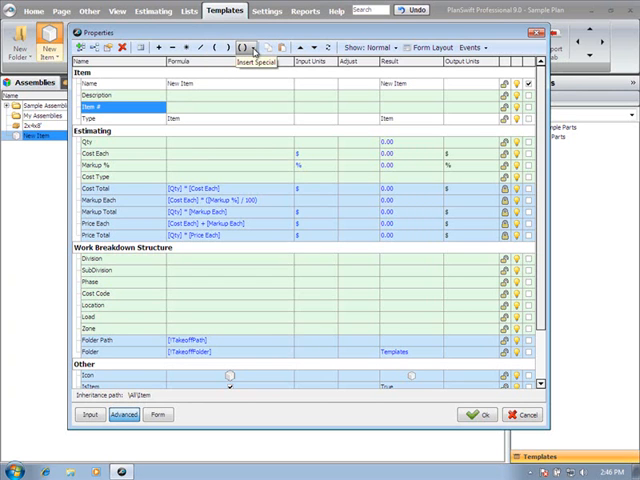
Review the Show dropdown options, then view the new item's Form Layout listing Name
{"action": "left_click", "coordinate": [249, 47]}
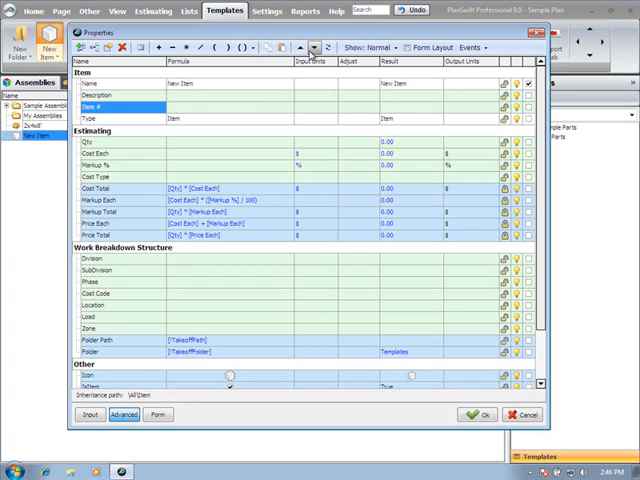
{"action": "mouse_move", "coordinate": [305, 47]}
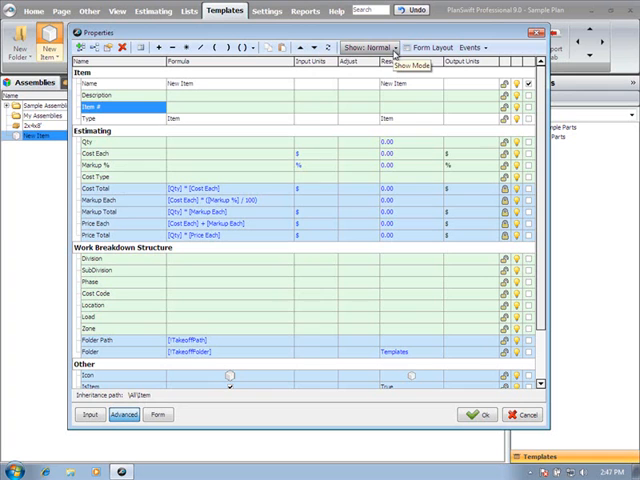
{"action": "left_click", "coordinate": [398, 47]}
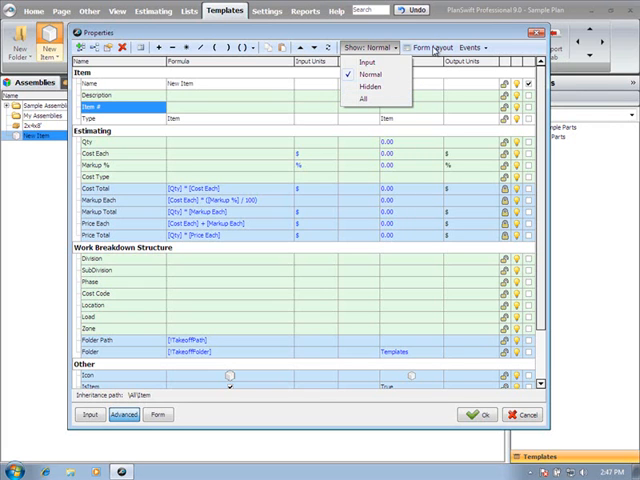
{"action": "left_click", "coordinate": [426, 47]}
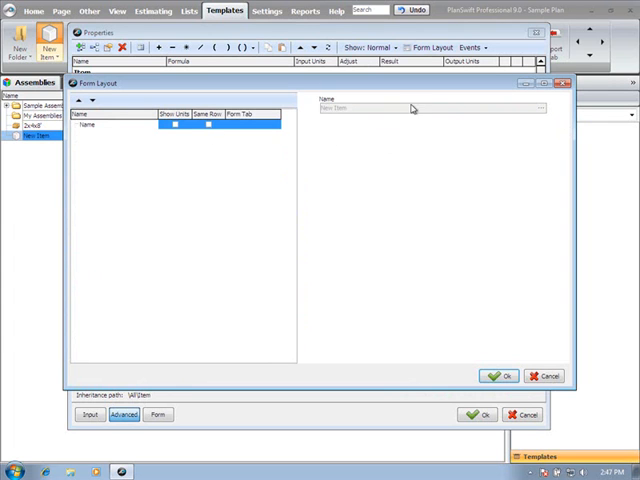
{"action": "mouse_move", "coordinate": [407, 156]}
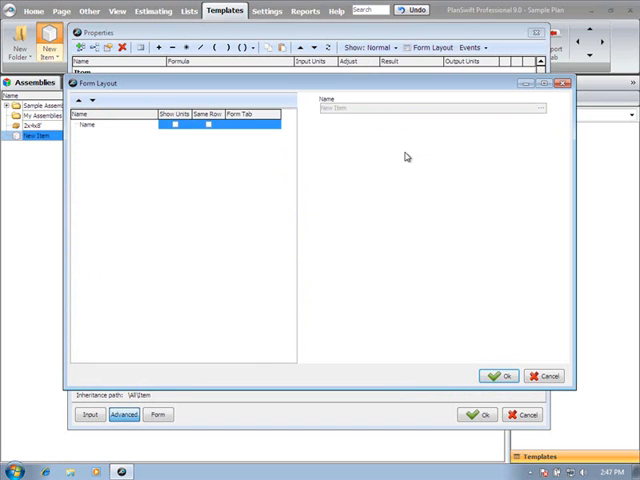
{"action": "mouse_move", "coordinate": [347, 151]}
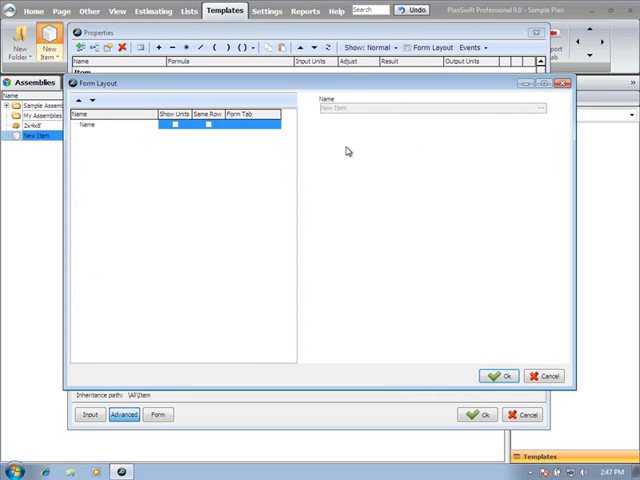
Cancel out of the Form Layout window
{"action": "left_click", "coordinate": [470, 47]}
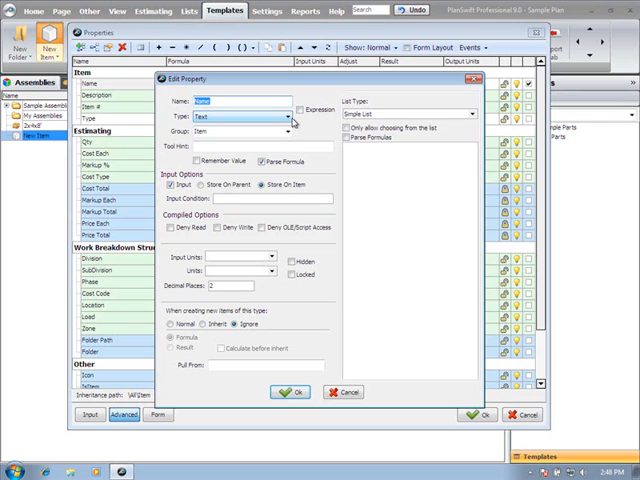
Inspect the Name property's Type list (Text) and its Item group field
{"action": "left_click", "coordinate": [288, 117]}
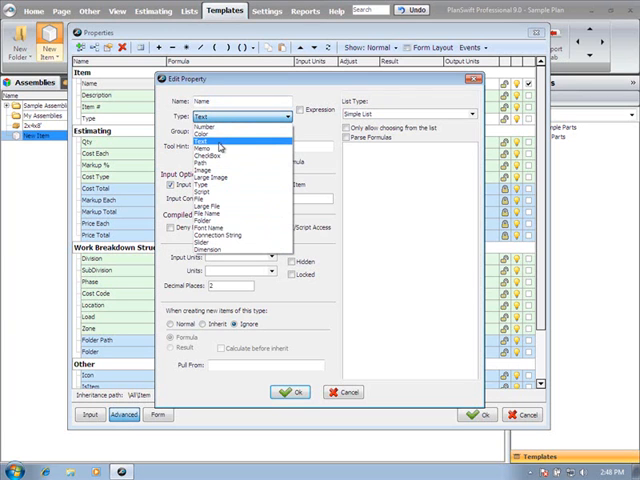
{"action": "mouse_move", "coordinate": [218, 148]}
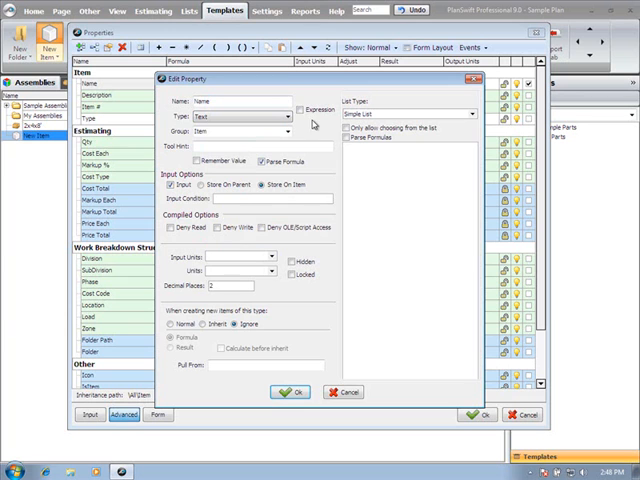
{"action": "mouse_move", "coordinate": [310, 119]}
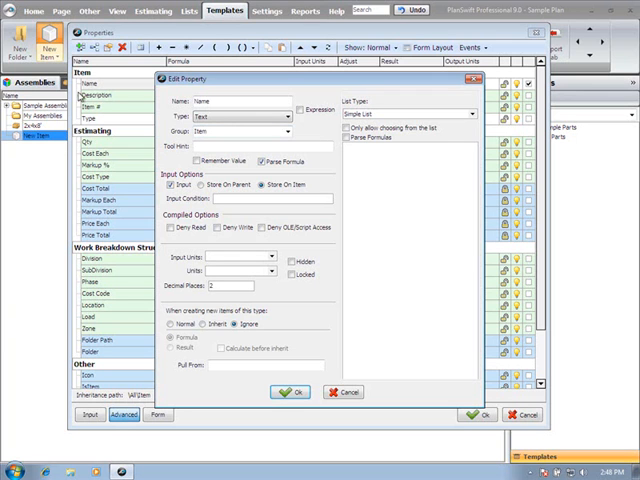
{"action": "mouse_move", "coordinate": [90, 255]}
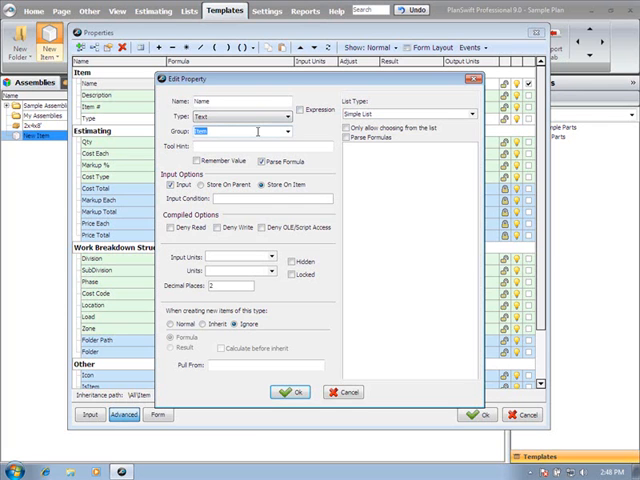
{"action": "left_click", "coordinate": [287, 131]}
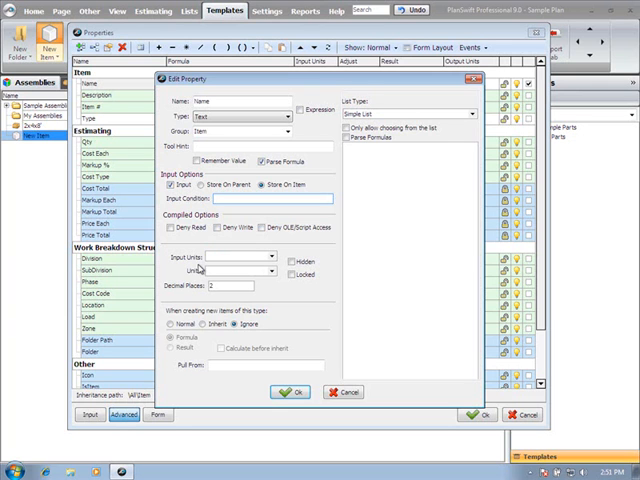
{"action": "left_click", "coordinate": [240, 256]}
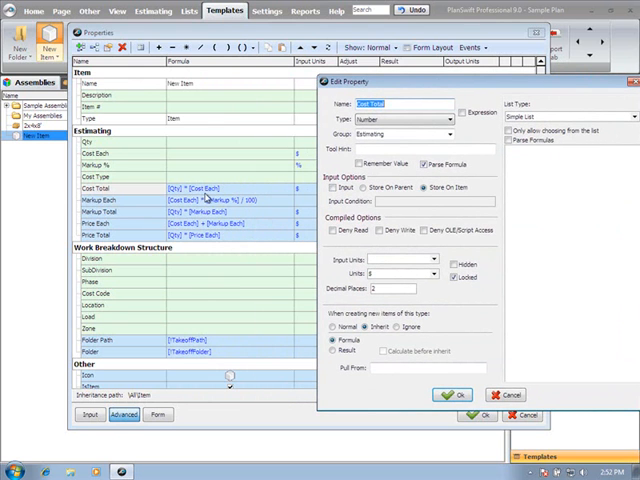
{"action": "mouse_move", "coordinate": [200, 190]}
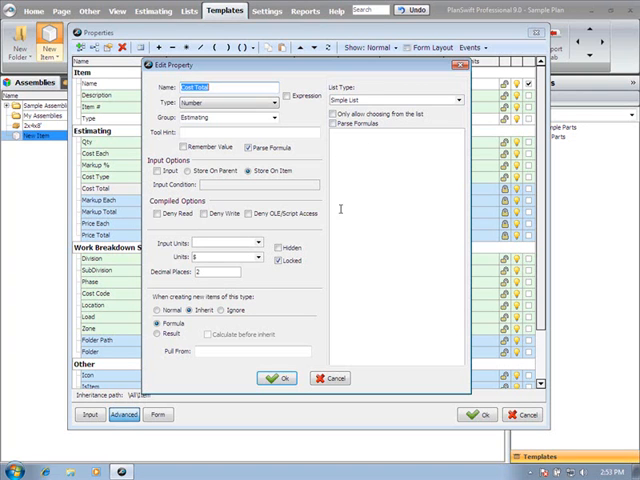
{"action": "mouse_move", "coordinate": [357, 208]}
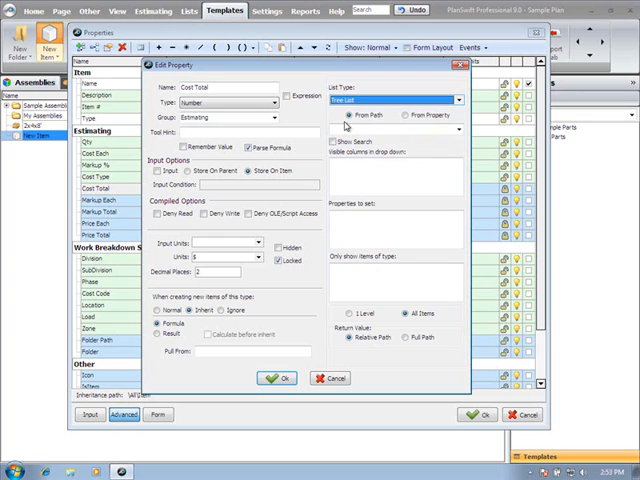
{"action": "mouse_move", "coordinate": [343, 127]}
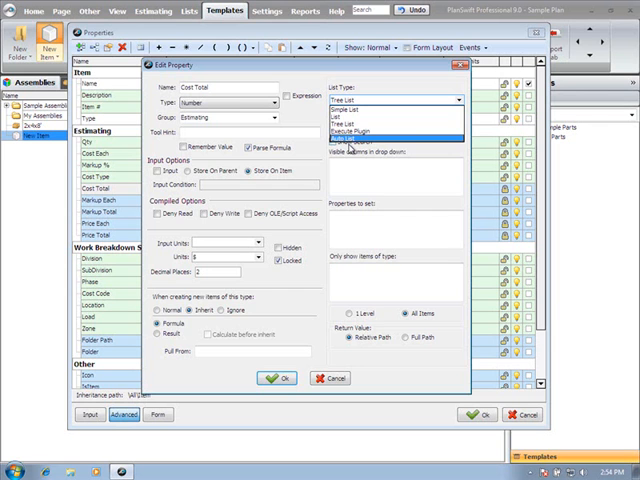
Set Cost Total's list type to Tree List
{"action": "left_click", "coordinate": [279, 378]}
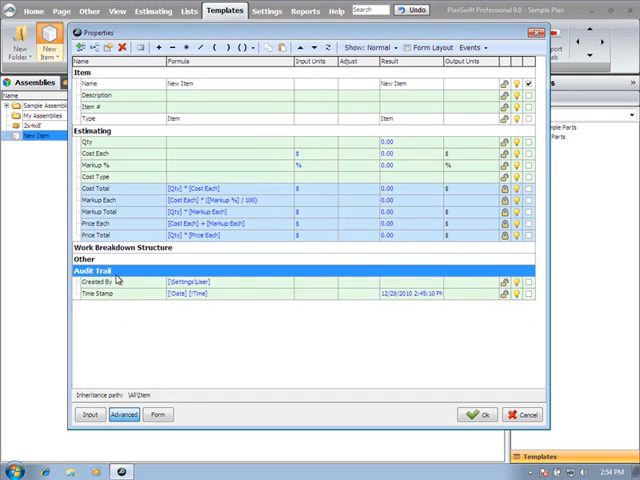
Toggle the Estimating group header closed and open again
{"action": "left_click", "coordinate": [90, 130]}
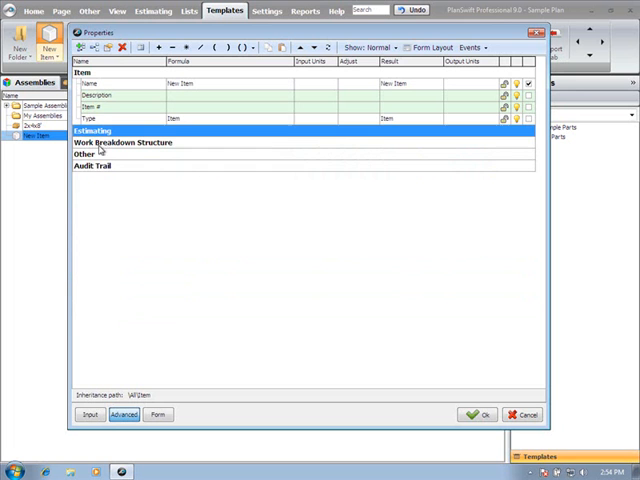
{"action": "left_click", "coordinate": [90, 130]}
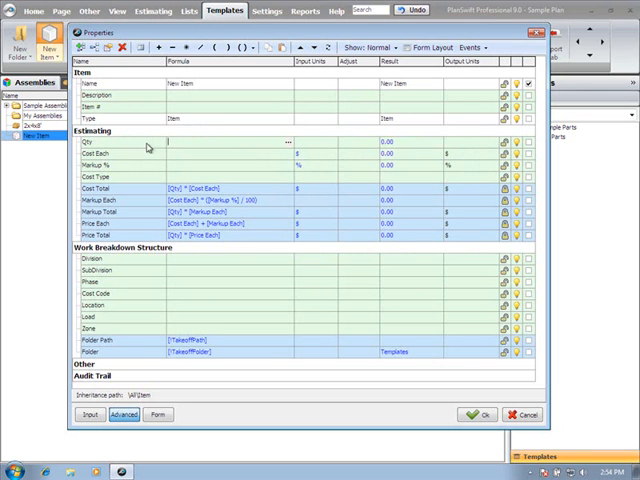
{"action": "mouse_move", "coordinate": [148, 146]}
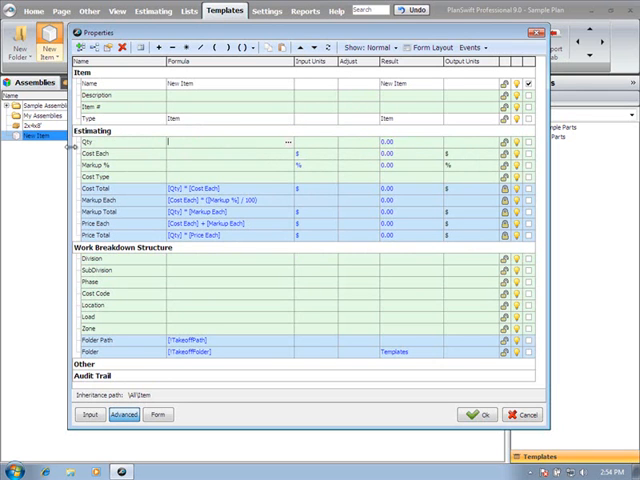
{"action": "mouse_move", "coordinate": [213, 151]}
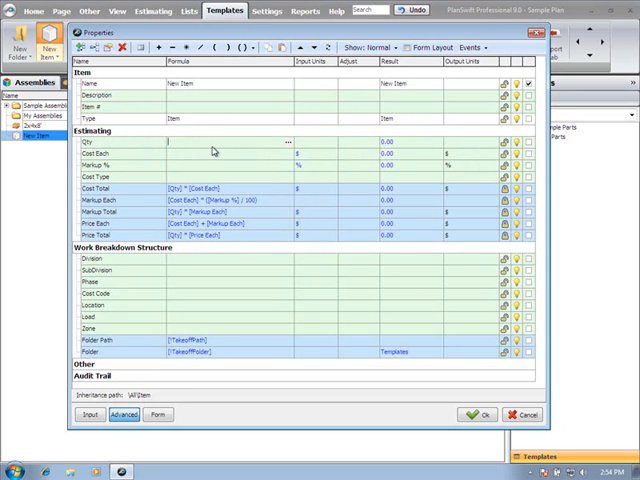
Give Qty a formula of 500 with a 50 adjustment, totalling 550
{"action": "type", "text": "500"}
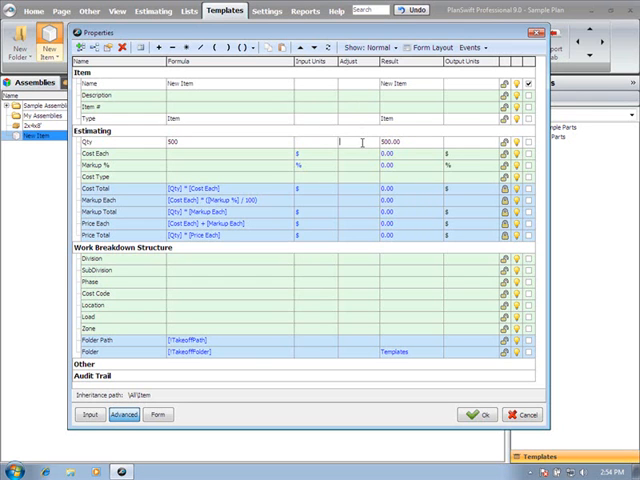
{"action": "type", "text": "50"}
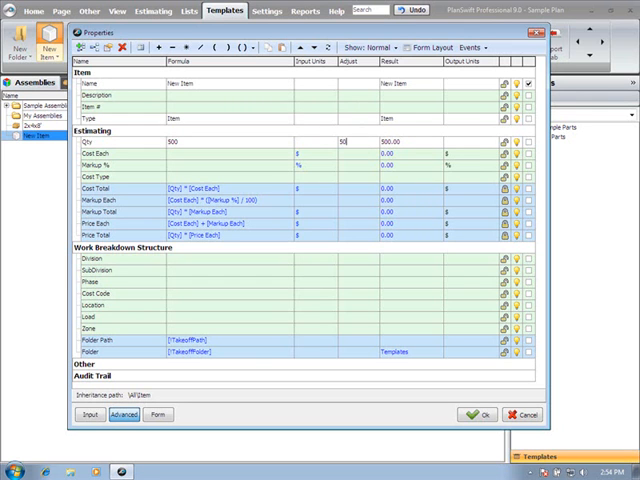
{"action": "left_click", "coordinate": [360, 160]}
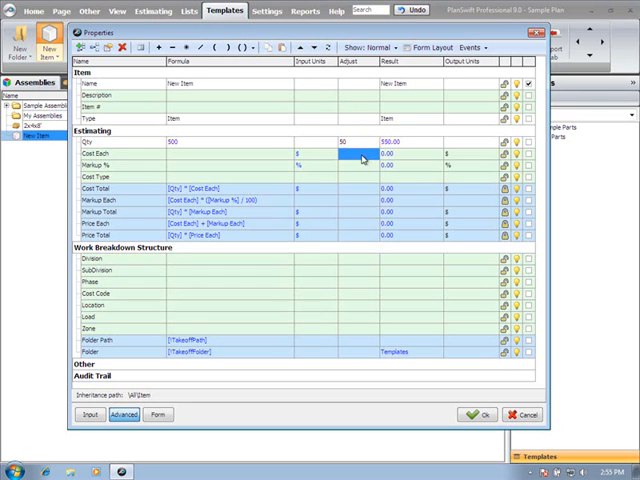
{"action": "left_click", "coordinate": [360, 141]}
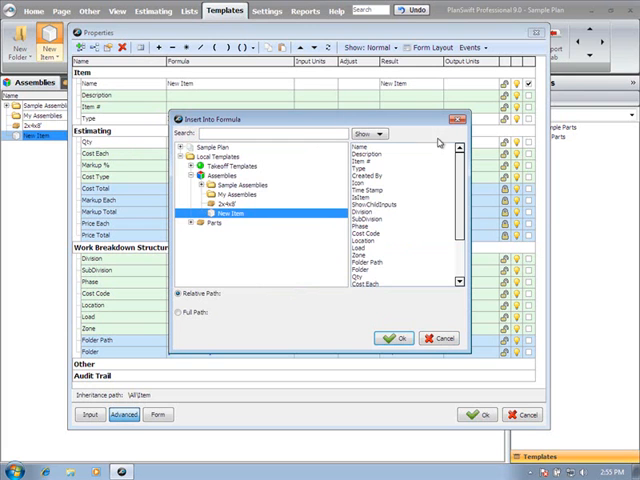
Insert the 2x4x8' assembly's Name property into the Qty formula
{"action": "left_click", "coordinate": [200, 176]}
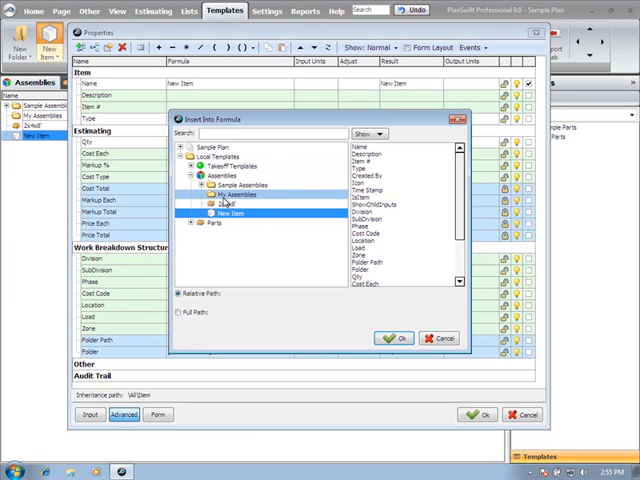
{"action": "left_click", "coordinate": [217, 204]}
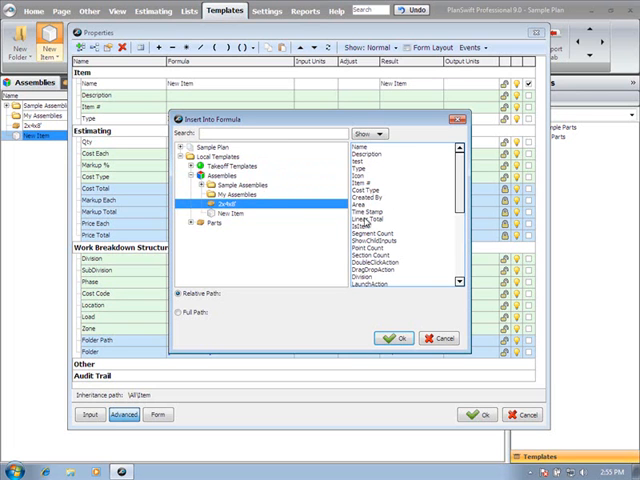
{"action": "scroll", "scroll_direction": "down", "scroll_amount": 3}
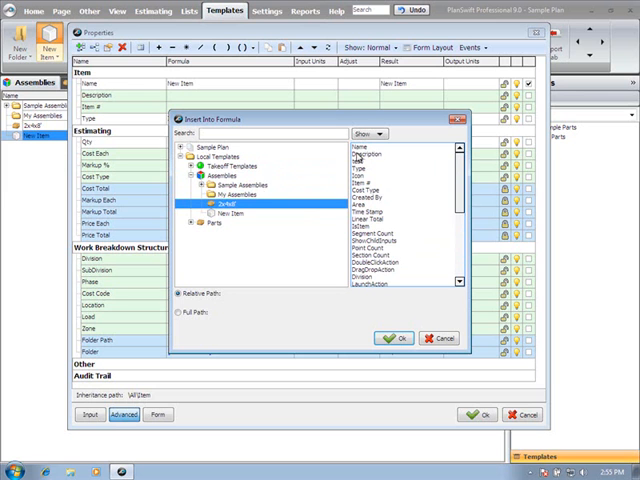
{"action": "left_click", "coordinate": [360, 154]}
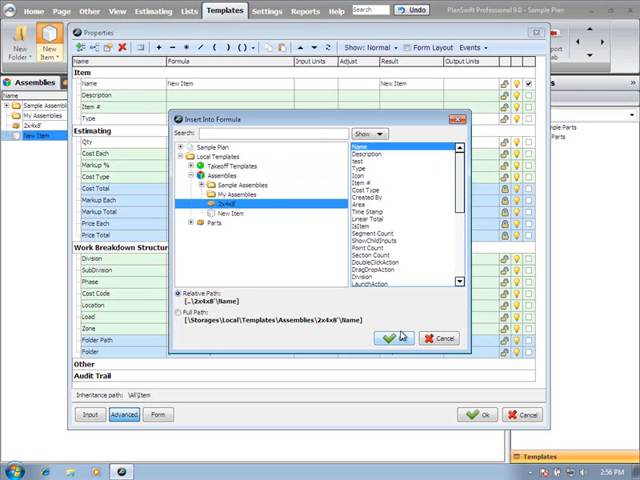
{"action": "left_click", "coordinate": [388, 337]}
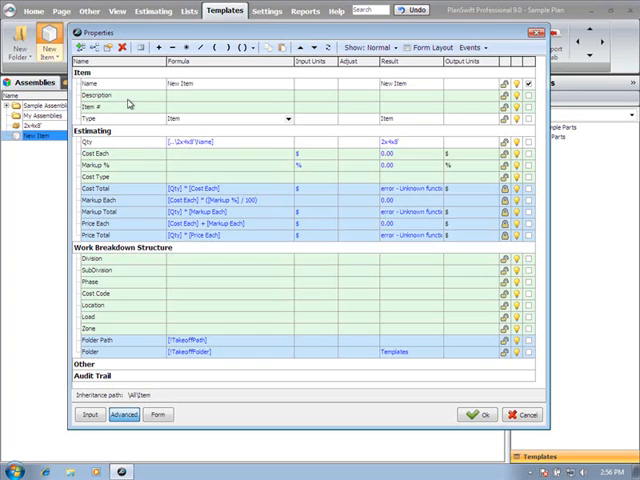
{"action": "mouse_move", "coordinate": [268, 110]}
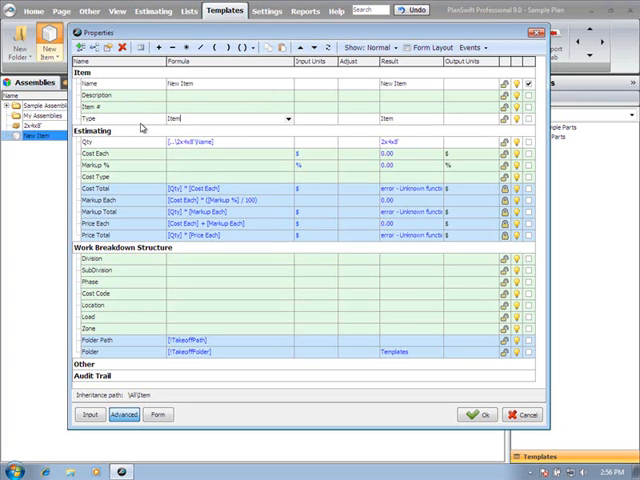
{"action": "mouse_move", "coordinate": [143, 125]}
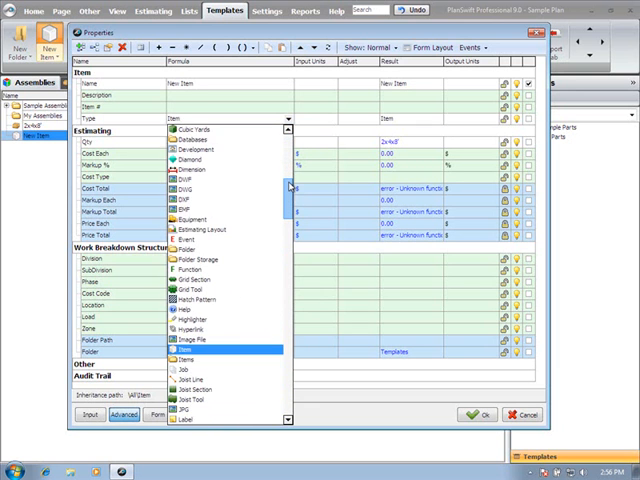
Change the New Item's type to Material
{"action": "scroll", "scroll_direction": "down", "scroll_amount": 3}
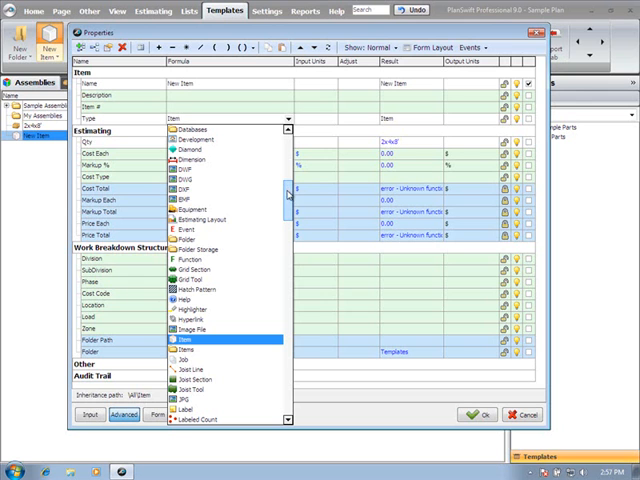
{"action": "mouse_move", "coordinate": [289, 198]}
{"action": "type", "text": "Material"}
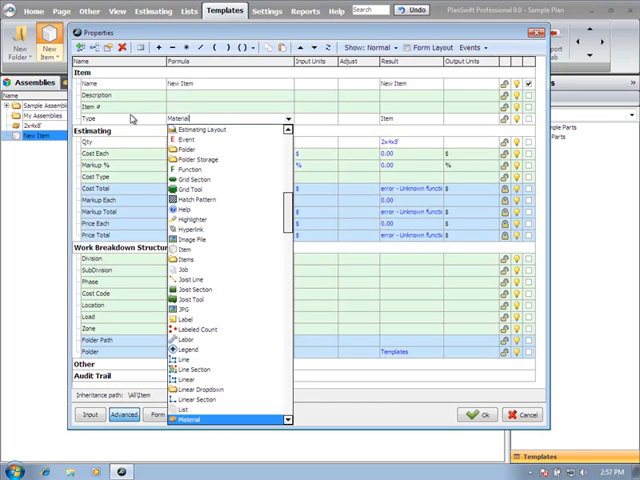
{"action": "left_click", "coordinate": [197, 419]}
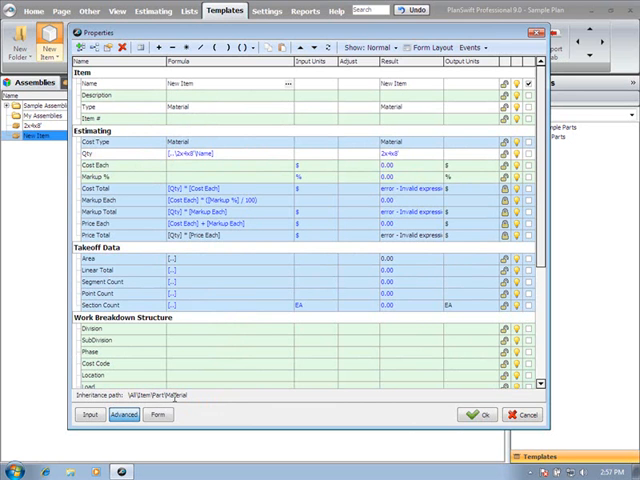
{"action": "mouse_move", "coordinate": [254, 189]}
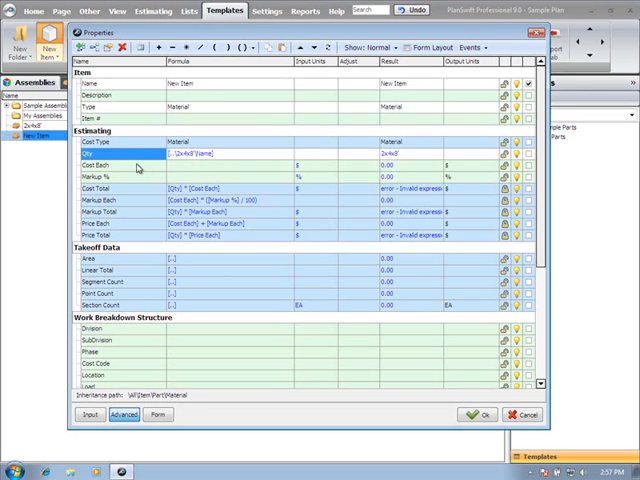
Delete the Qty formula and confirm, resetting Qty to 0.00
{"action": "right_click", "coordinate": [135, 153]}
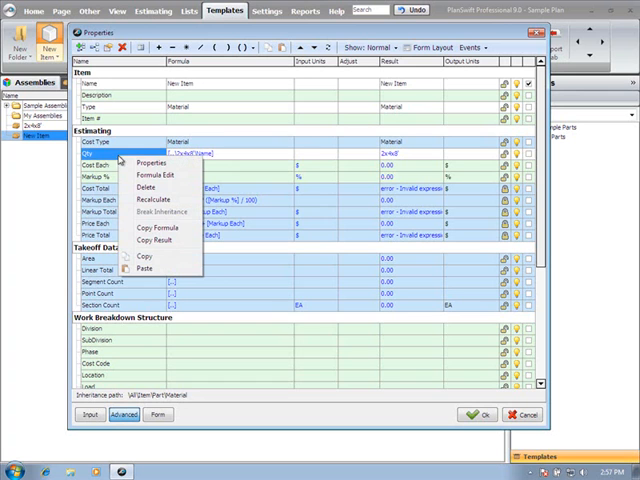
{"action": "mouse_move", "coordinate": [115, 155]}
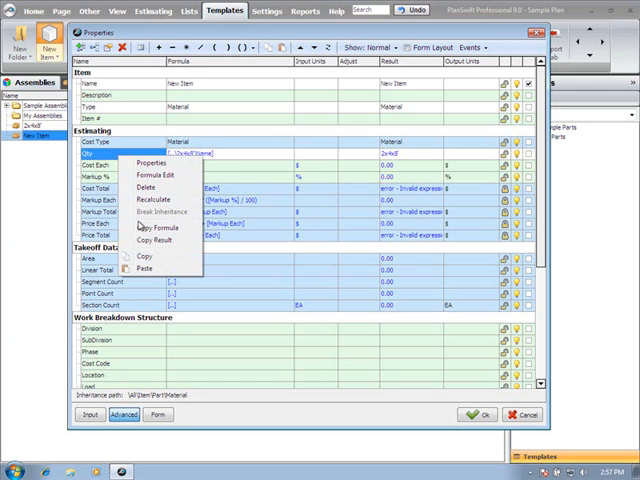
{"action": "left_click", "coordinate": [145, 186]}
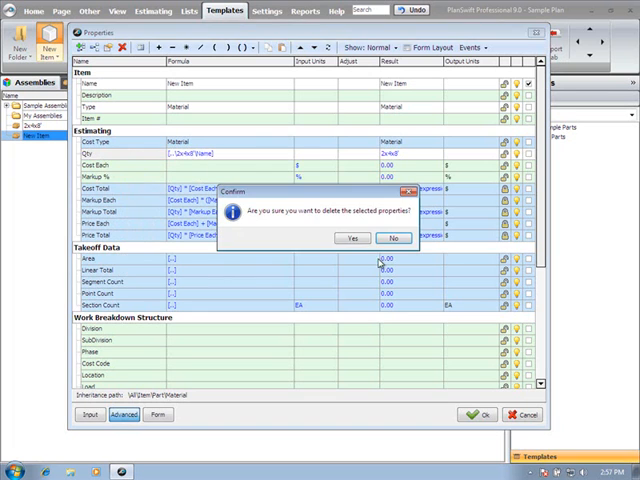
{"action": "left_click", "coordinate": [352, 238]}
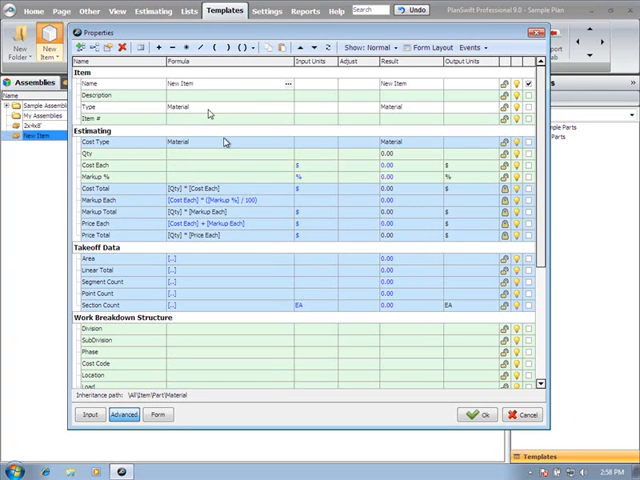
{"action": "mouse_move", "coordinate": [210, 110]}
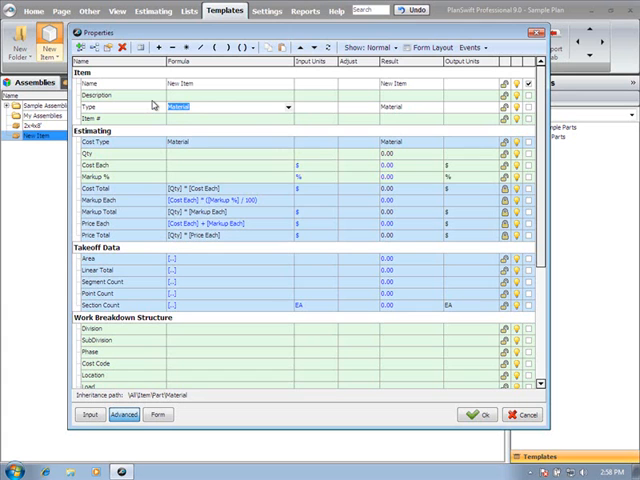
{"action": "left_click", "coordinate": [287, 105]}
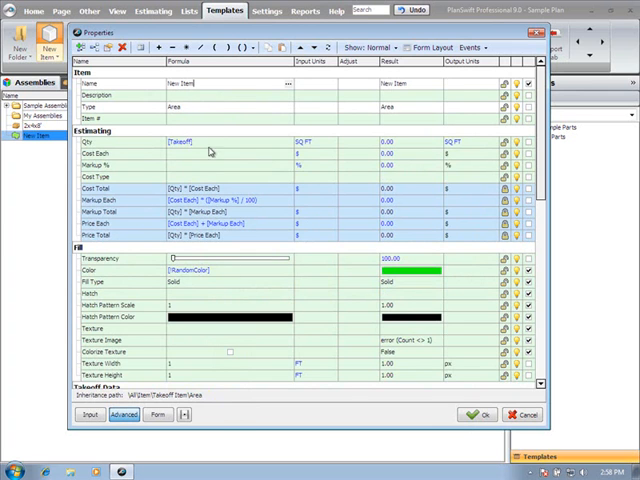
{"action": "mouse_move", "coordinate": [238, 412]}
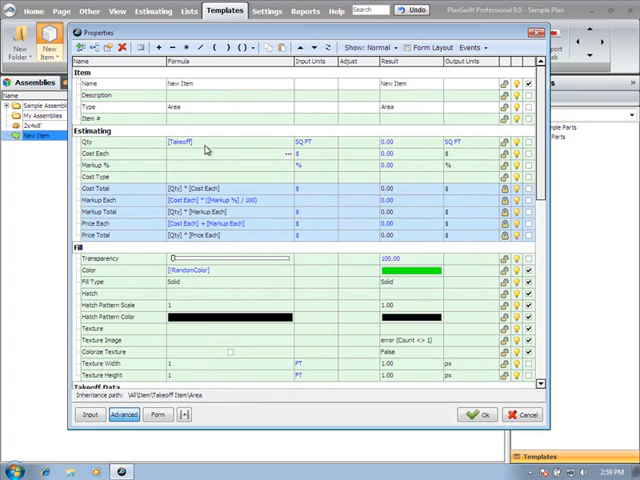
{"action": "mouse_move", "coordinate": [210, 166]}
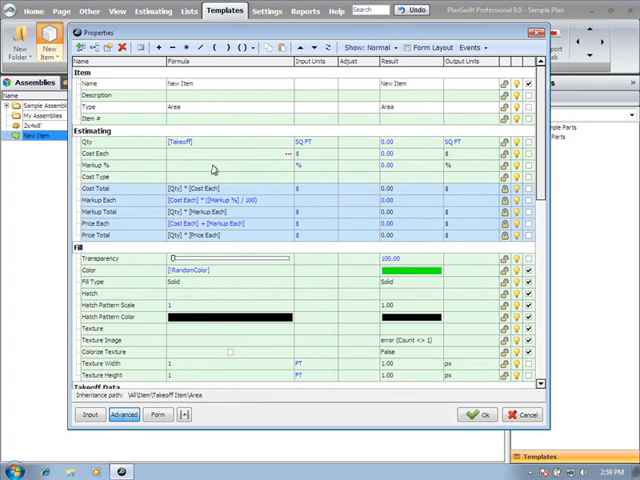
{"action": "left_click", "coordinate": [200, 154]}
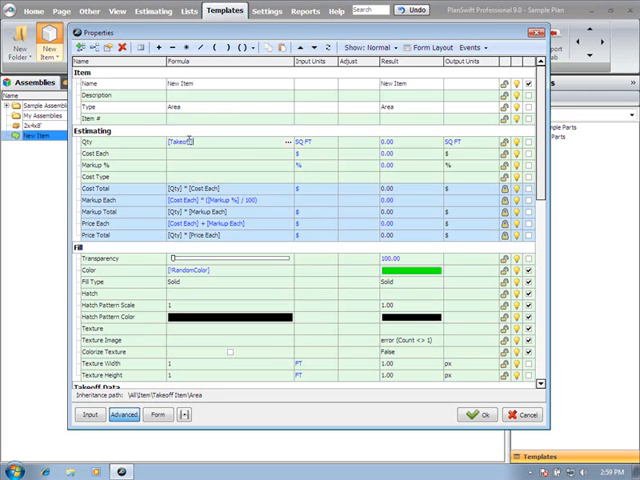
{"action": "mouse_move", "coordinate": [153, 253]}
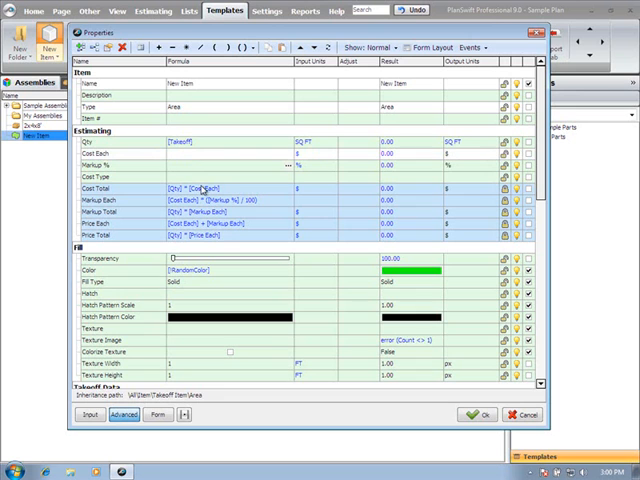
{"action": "mouse_move", "coordinate": [202, 197]}
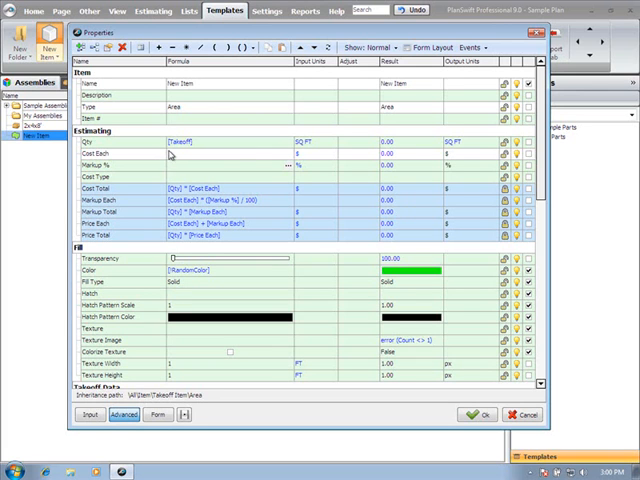
{"action": "mouse_move", "coordinate": [185, 150]}
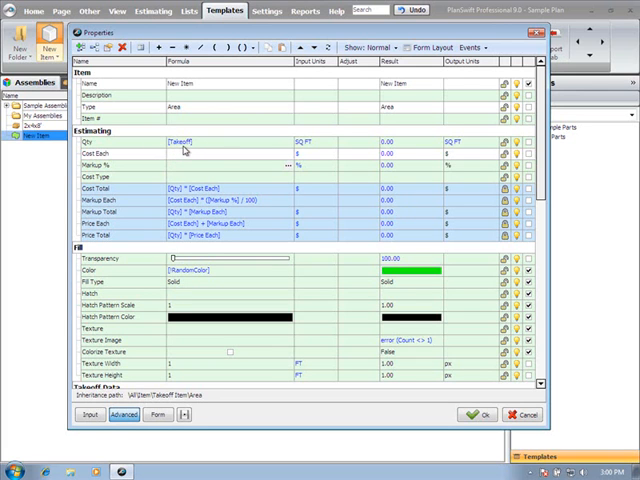
{"action": "mouse_move", "coordinate": [238, 146]}
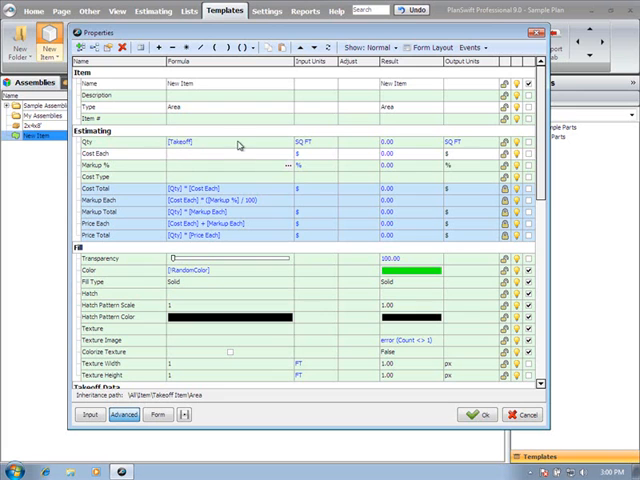
{"action": "mouse_move", "coordinate": [270, 146]}
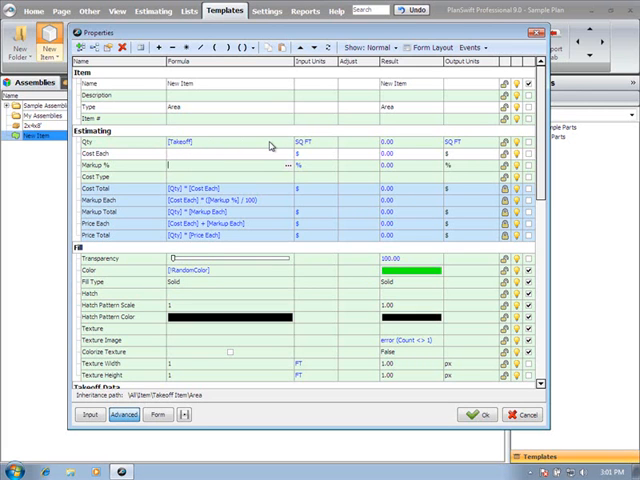
{"action": "mouse_move", "coordinate": [100, 163]}
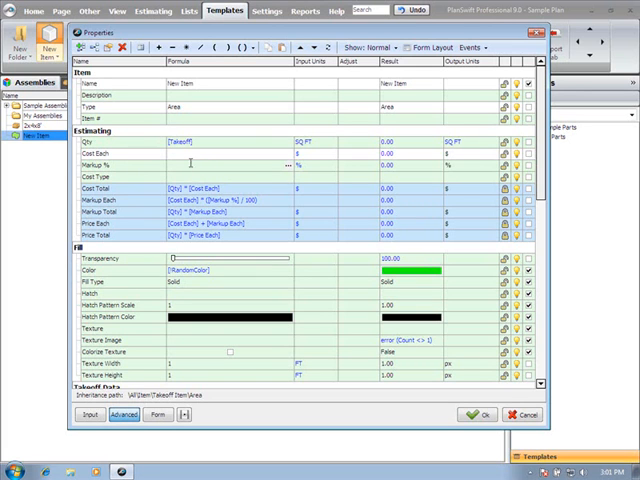
Enter Cost Each 10 and Markup % 10, giving Price Each 11.00
{"action": "type", "text": "10.00"}
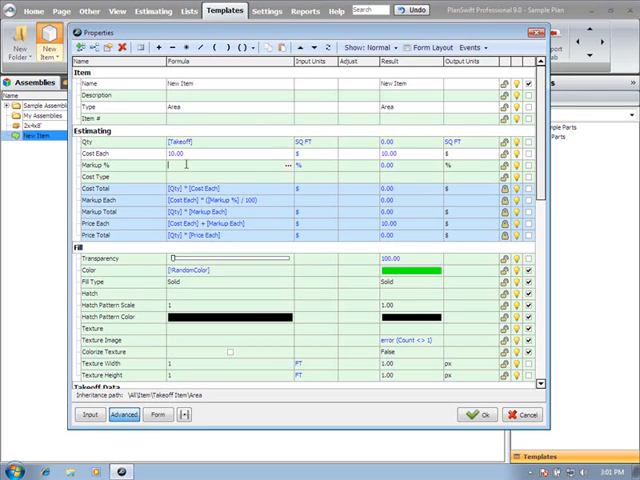
{"action": "type", "text": "10"}
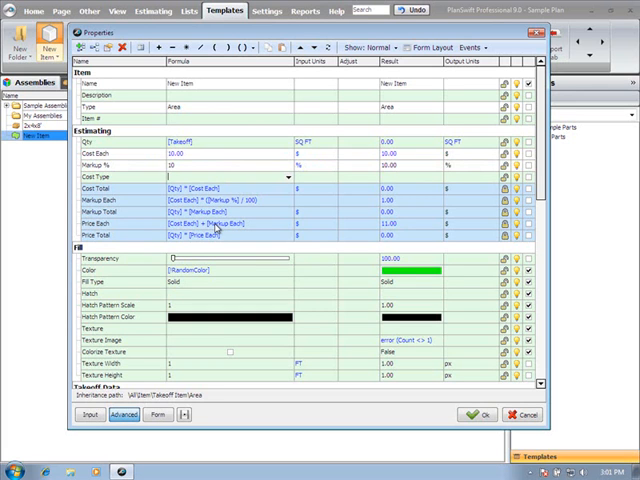
{"action": "mouse_move", "coordinate": [218, 228]}
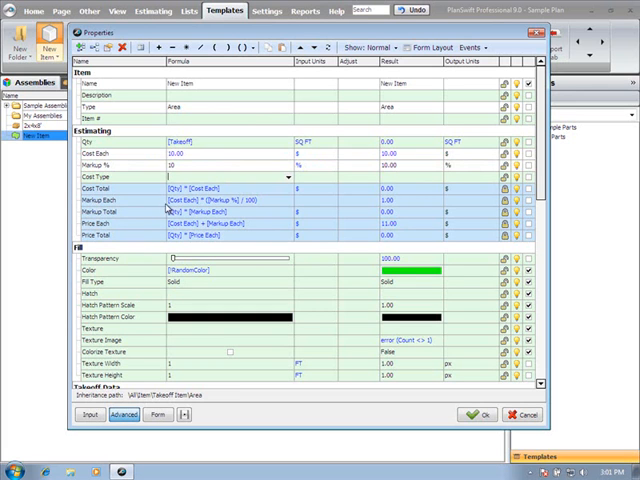
{"action": "mouse_move", "coordinate": [392, 206]}
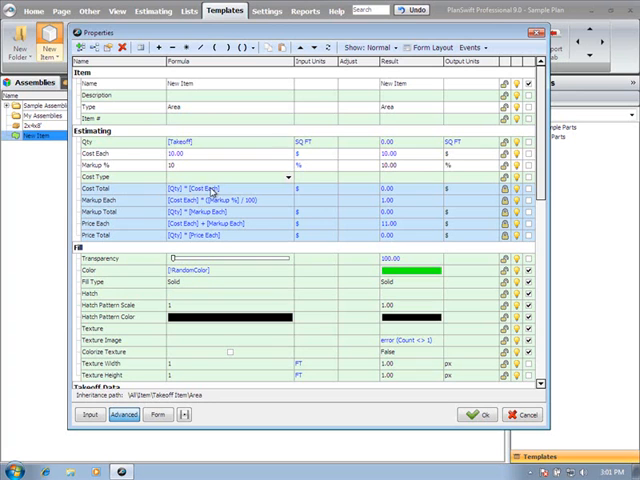
{"action": "mouse_move", "coordinate": [258, 192]}
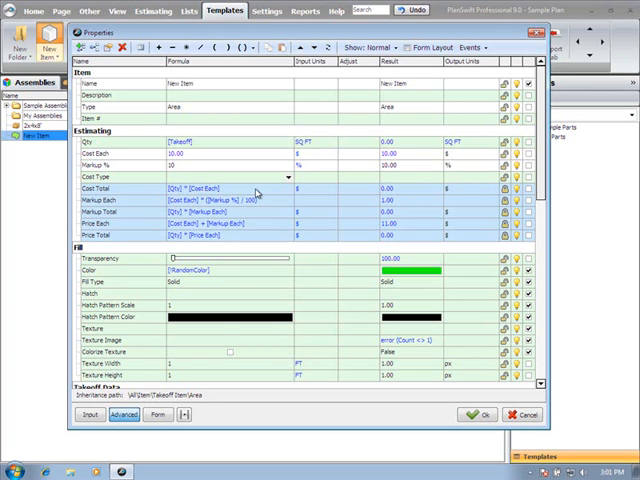
{"action": "mouse_move", "coordinate": [258, 194]}
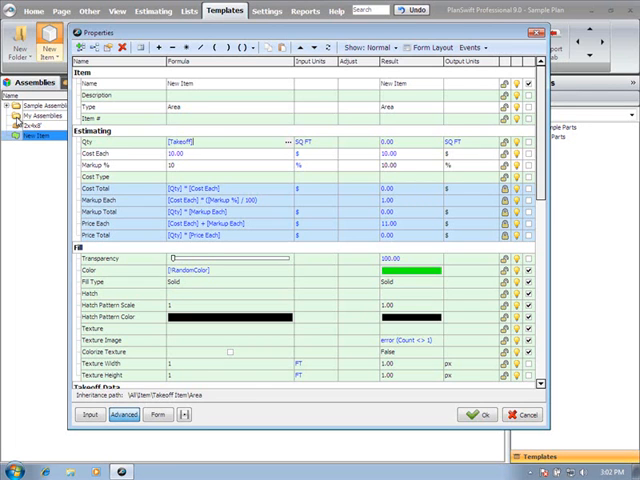
{"action": "mouse_move", "coordinate": [141, 273]}
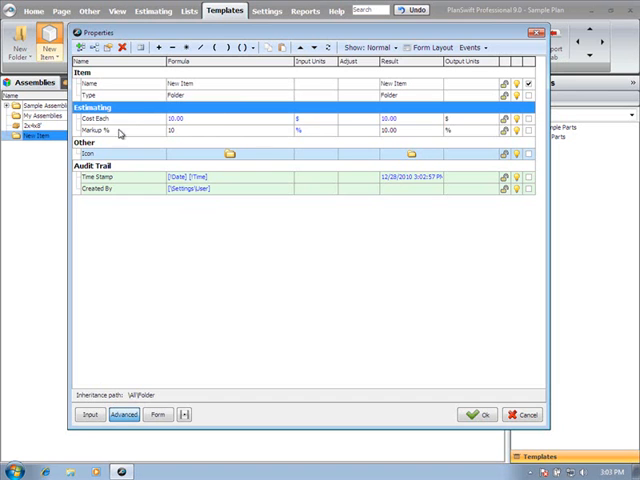
{"action": "mouse_move", "coordinate": [209, 116]}
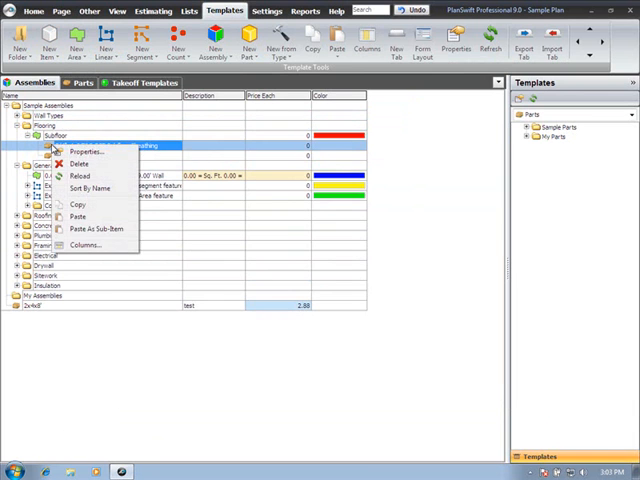
{"action": "left_click", "coordinate": [85, 151]}
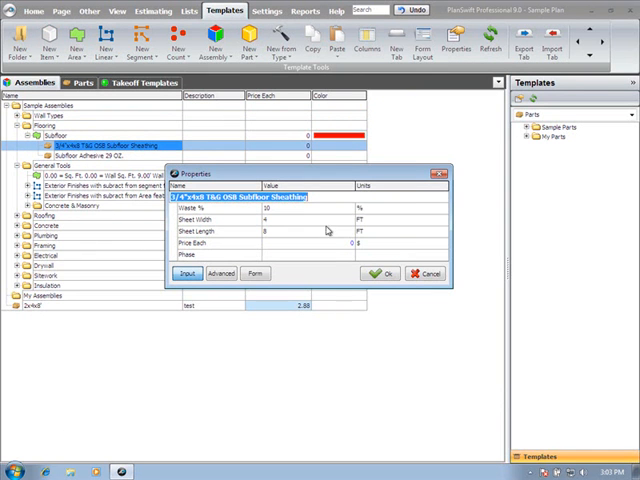
{"action": "left_click", "coordinate": [255, 273]}
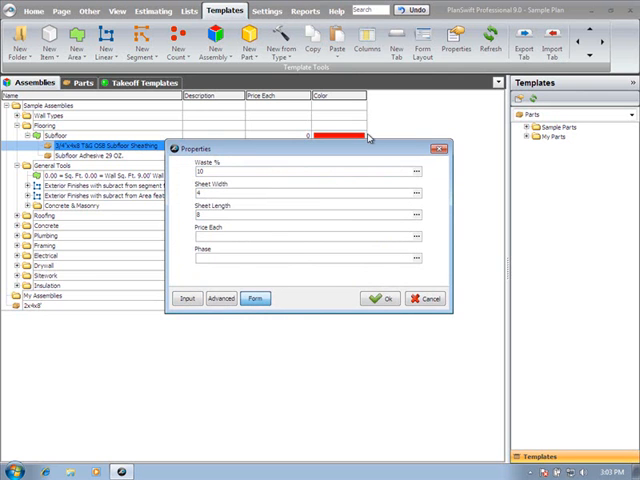
{"action": "left_click", "coordinate": [222, 298]}
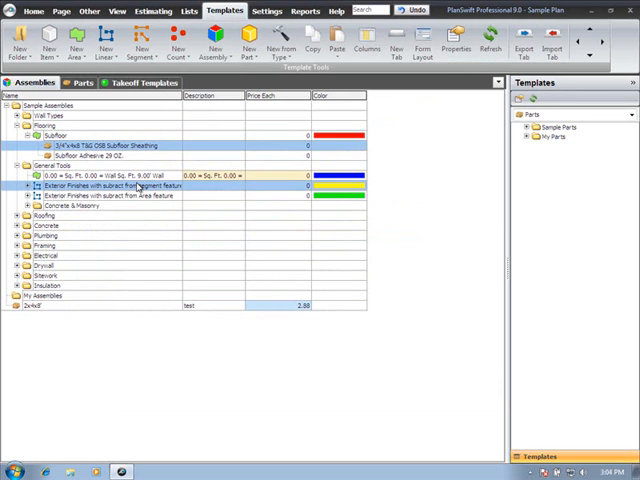
{"action": "mouse_move", "coordinate": [143, 186]}
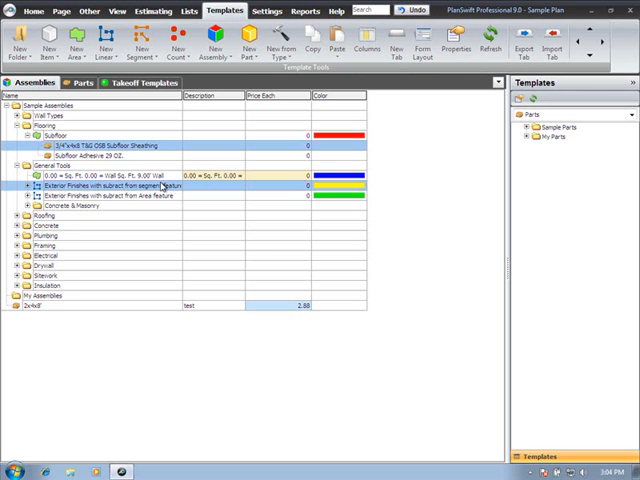
Show the Takeoff with Markup by Folder report with its folder subtotals
{"action": "left_click", "coordinate": [305, 11]}
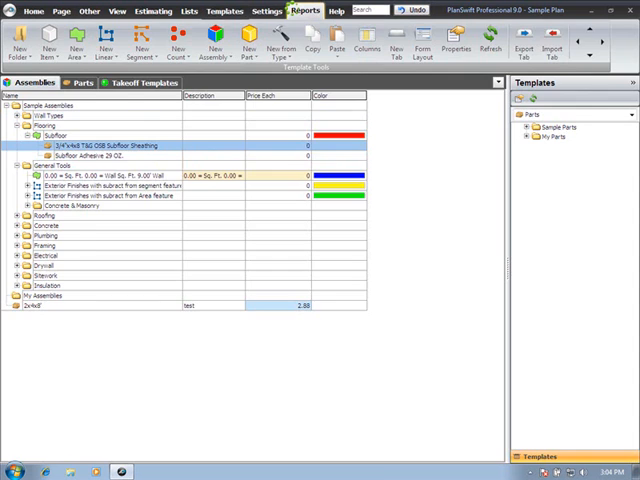
{"action": "left_click", "coordinate": [305, 11]}
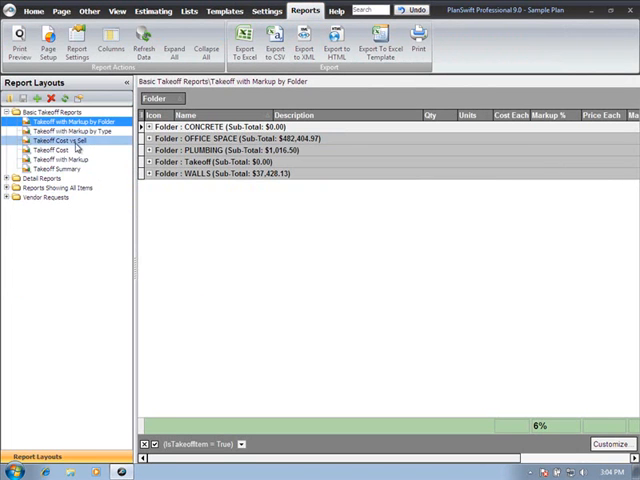
{"action": "mouse_move", "coordinate": [74, 148]}
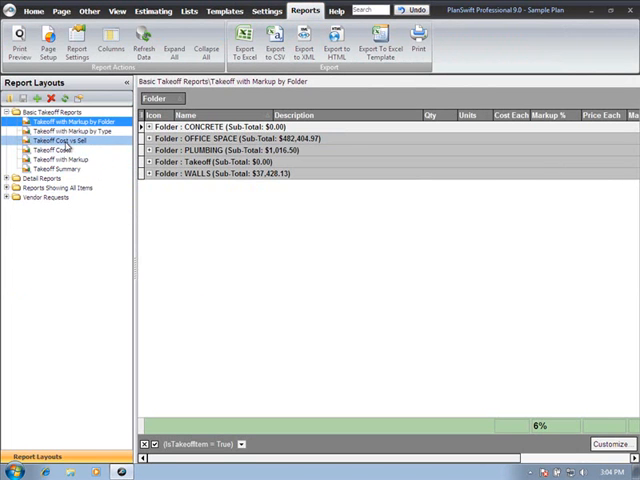